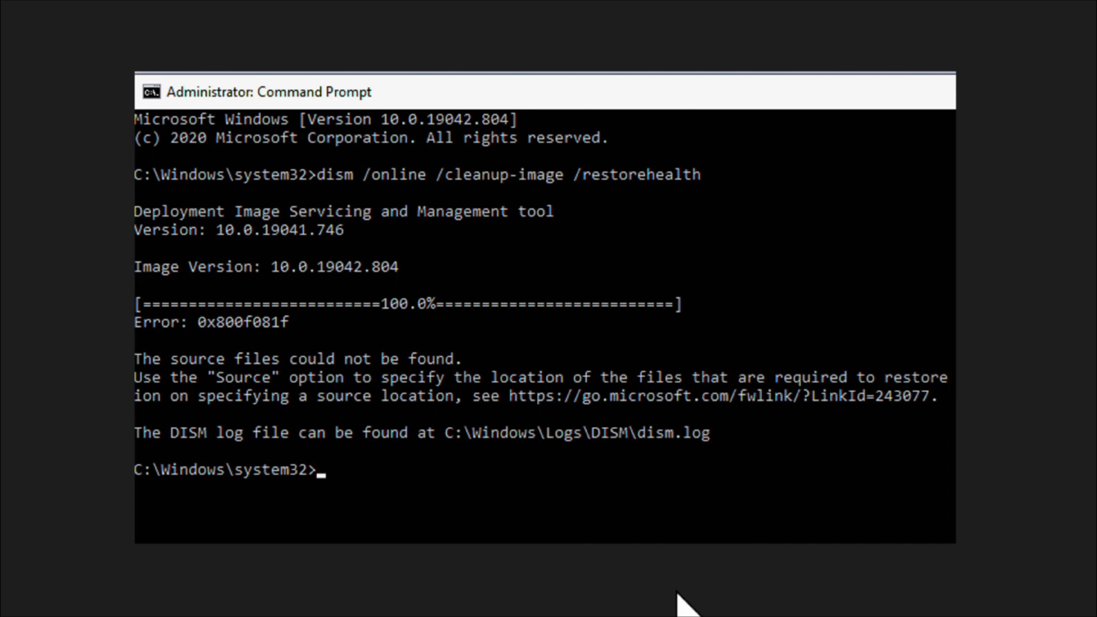
{"action": "mouse_move", "coordinate": [662, 578]}
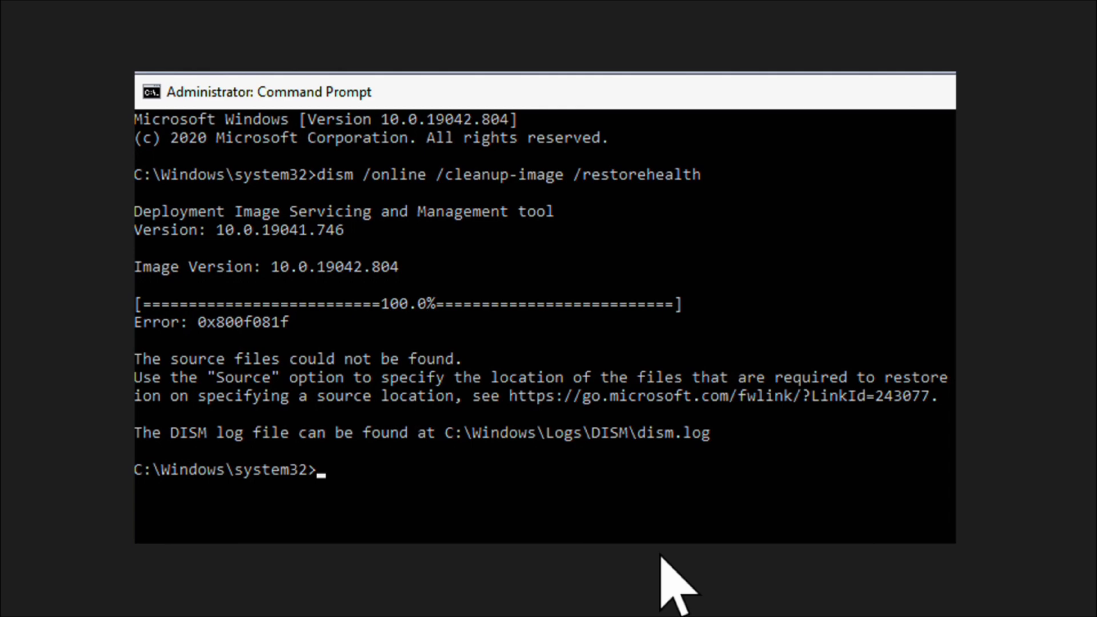
{"action": "mouse_move", "coordinate": [281, 400]}
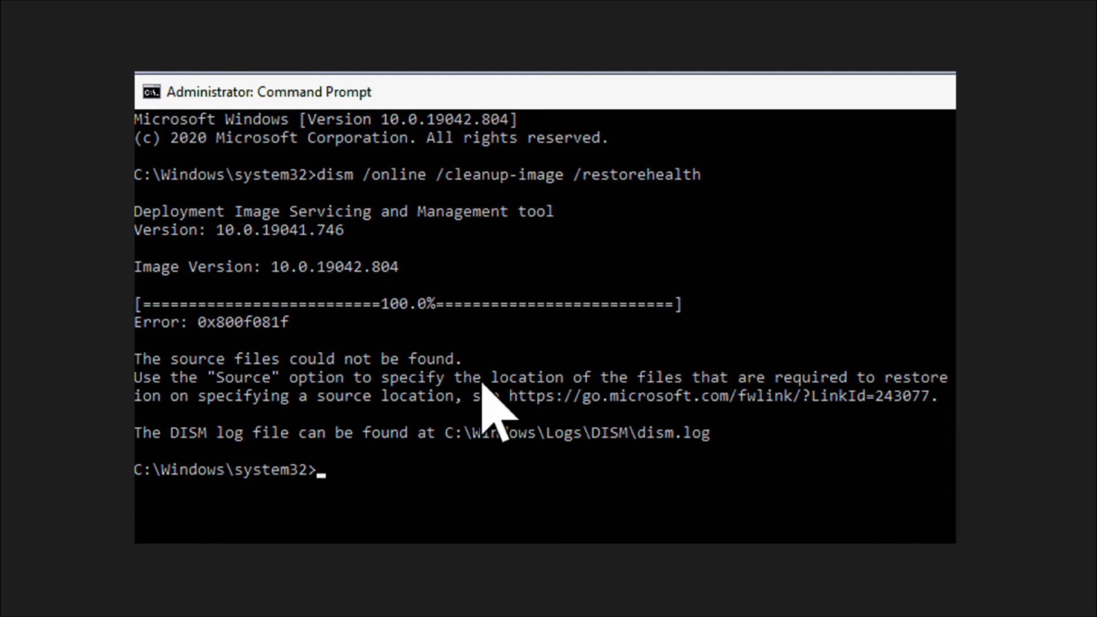
{"action": "mouse_move", "coordinate": [496, 439]}
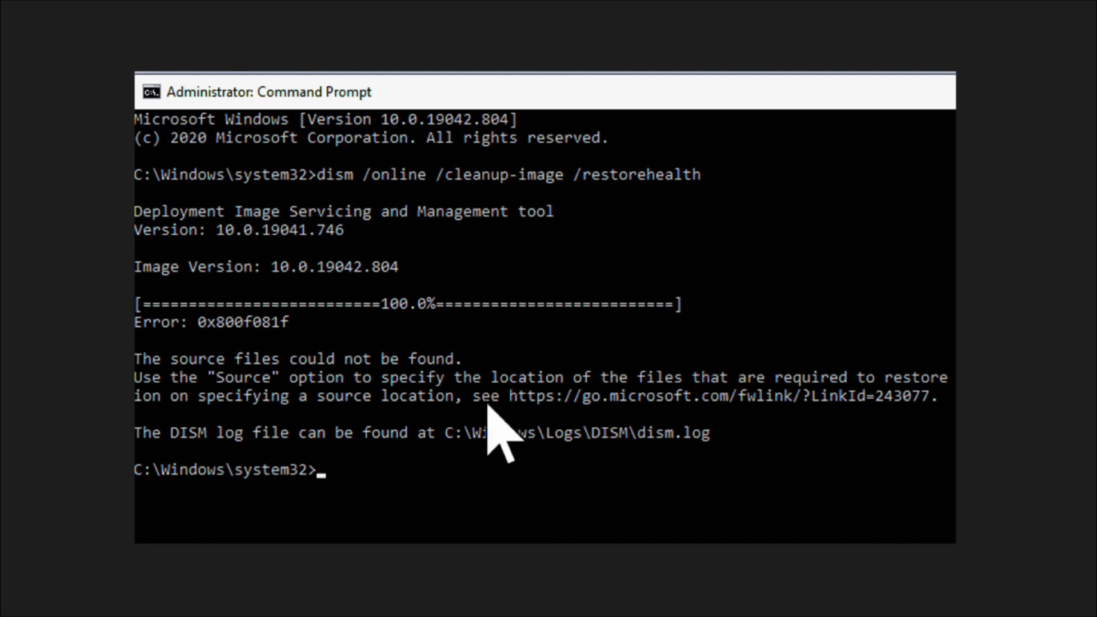
{"action": "mouse_move", "coordinate": [703, 412]}
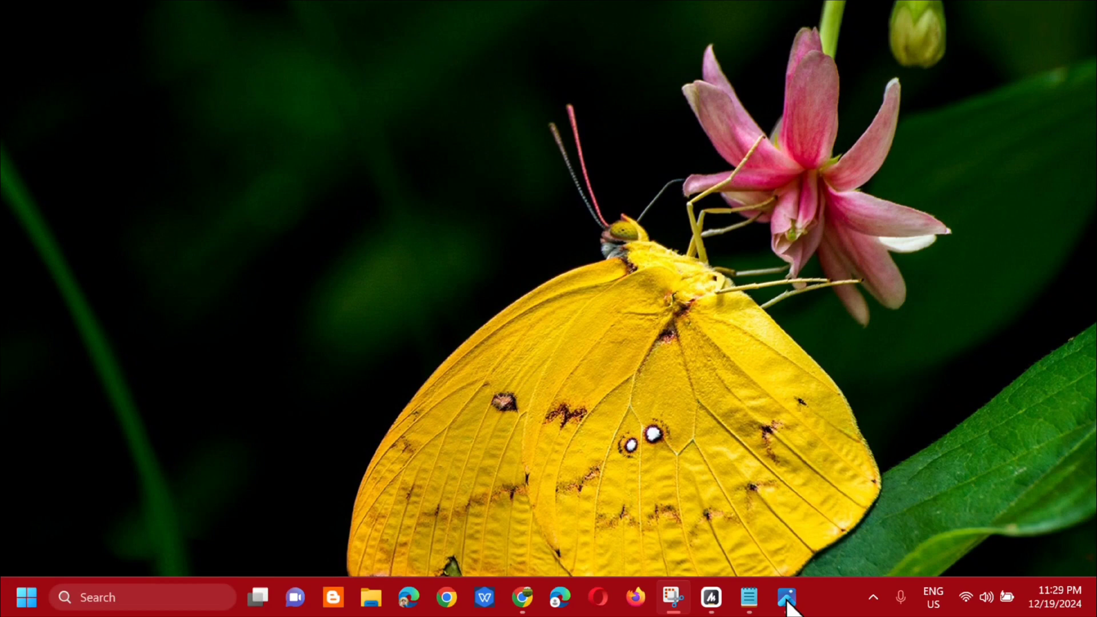
{"action": "mouse_move", "coordinate": [24, 597]}
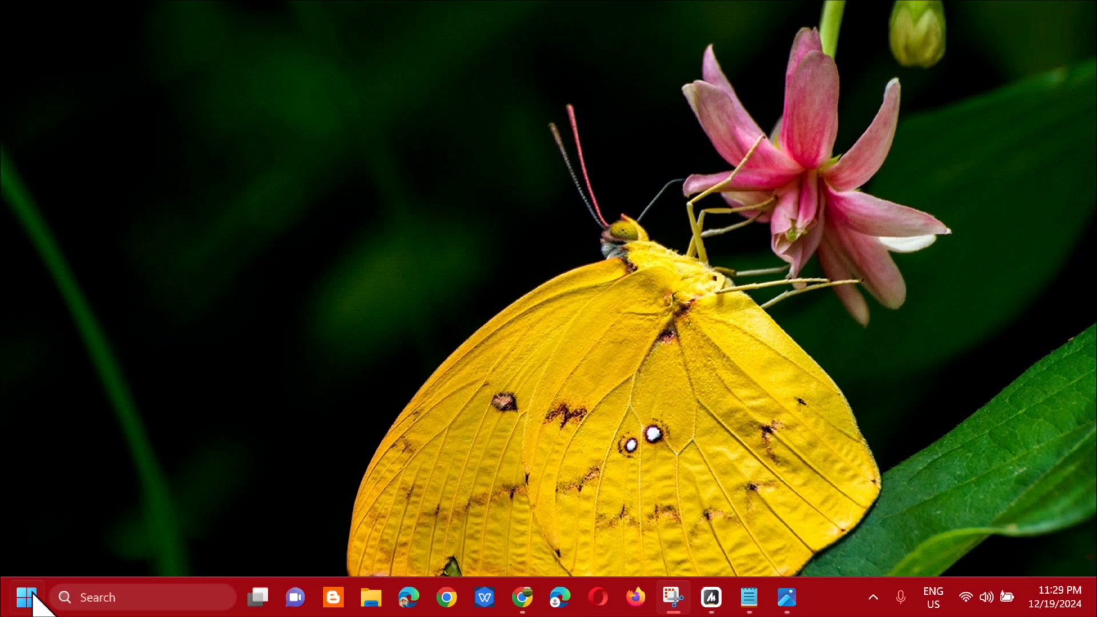
Search the Start menu for cmd and run Command Prompt as administrator.
{"action": "left_click", "coordinate": [24, 597]}
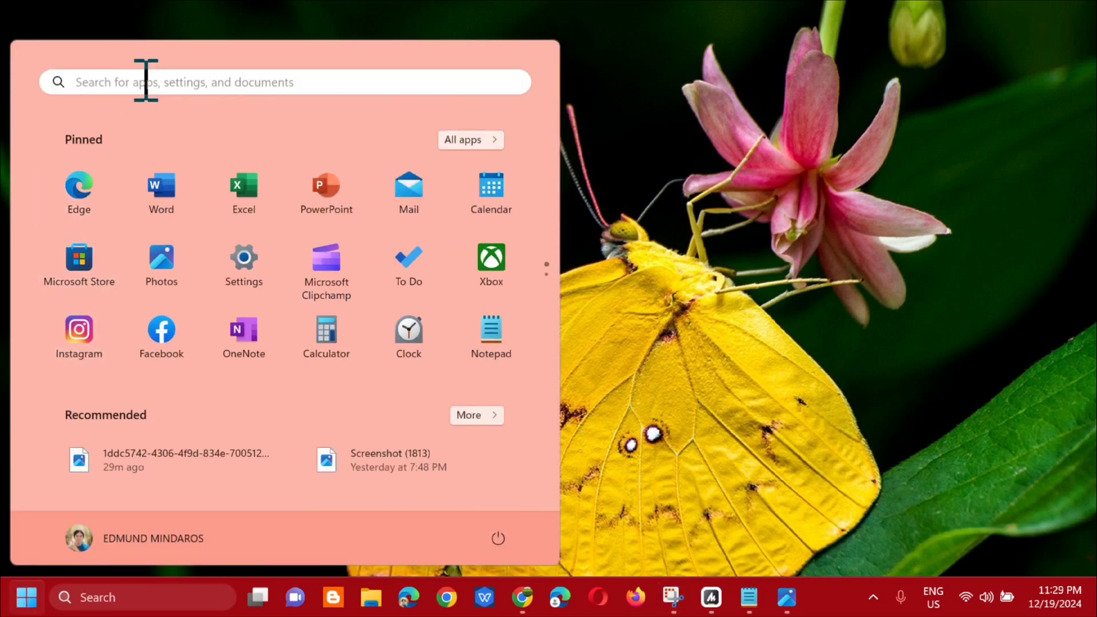
{"action": "type", "text": "c"}
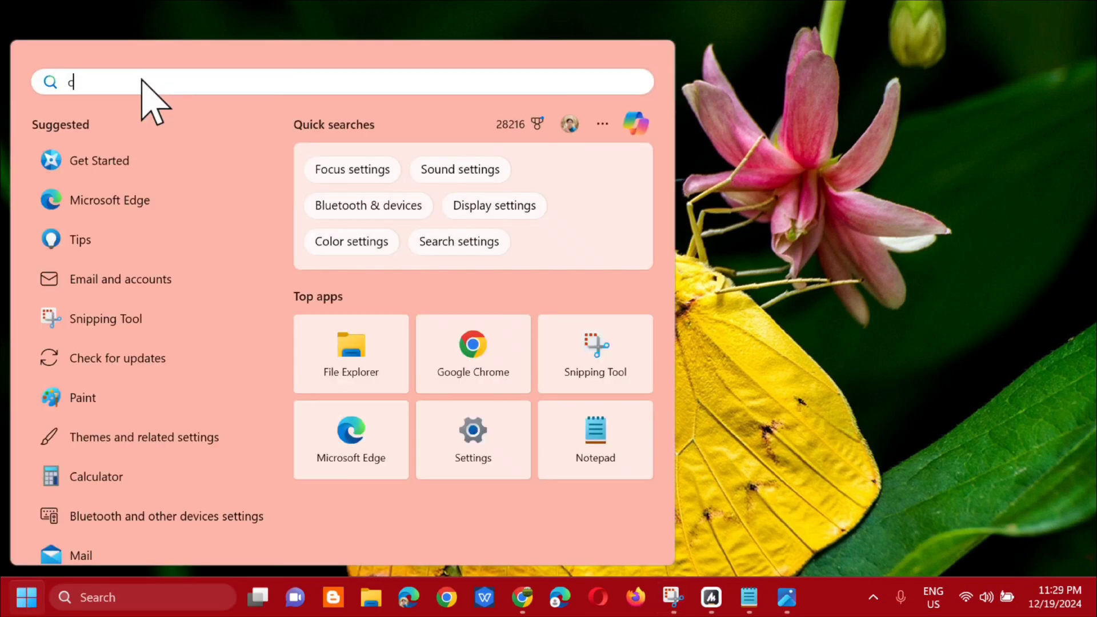
{"action": "type", "text": "md"}
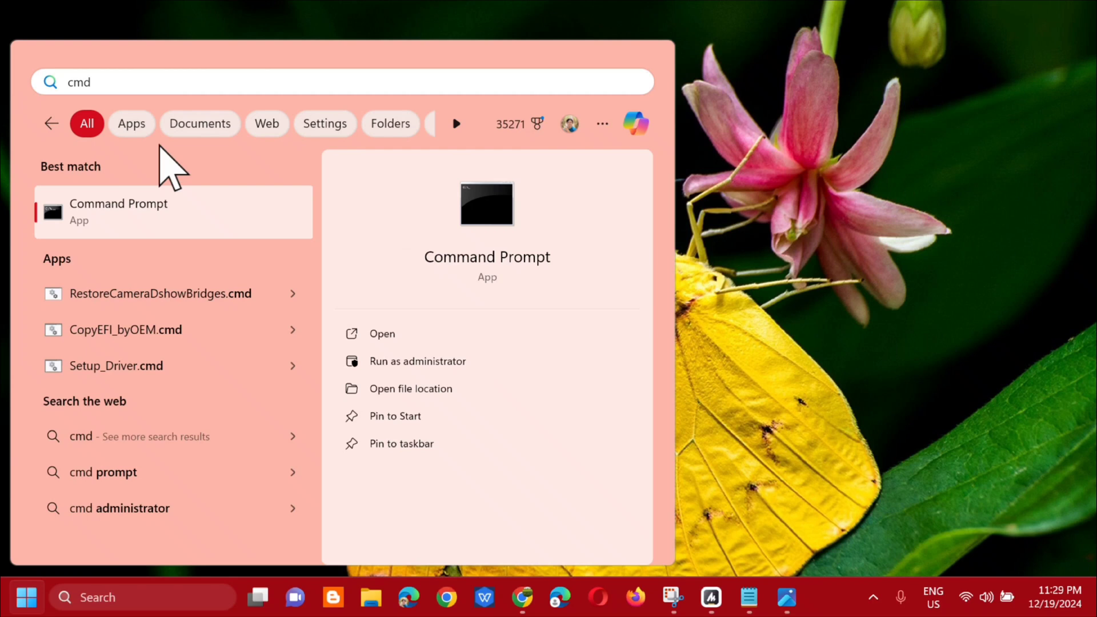
{"action": "mouse_move", "coordinate": [191, 228]}
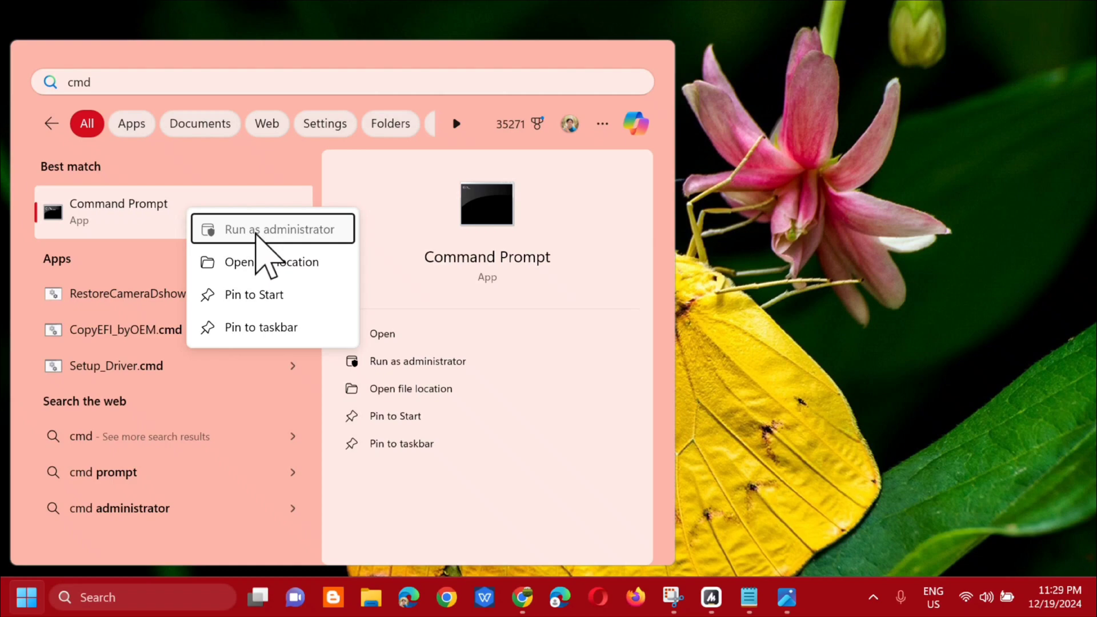
{"action": "left_click", "coordinate": [273, 229]}
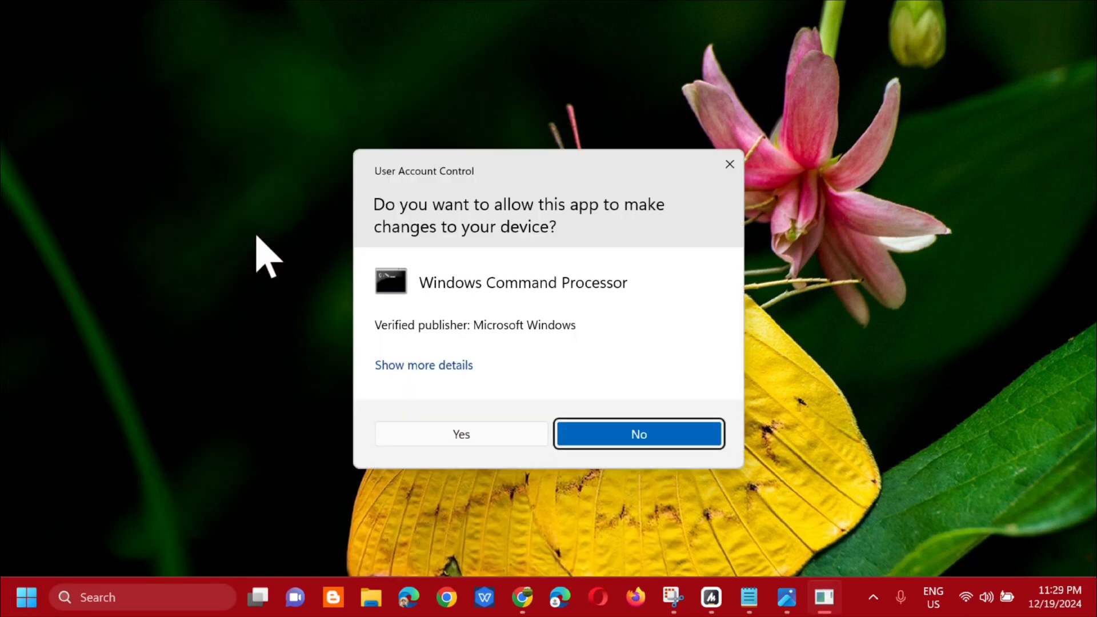
{"action": "mouse_move", "coordinate": [390, 235]}
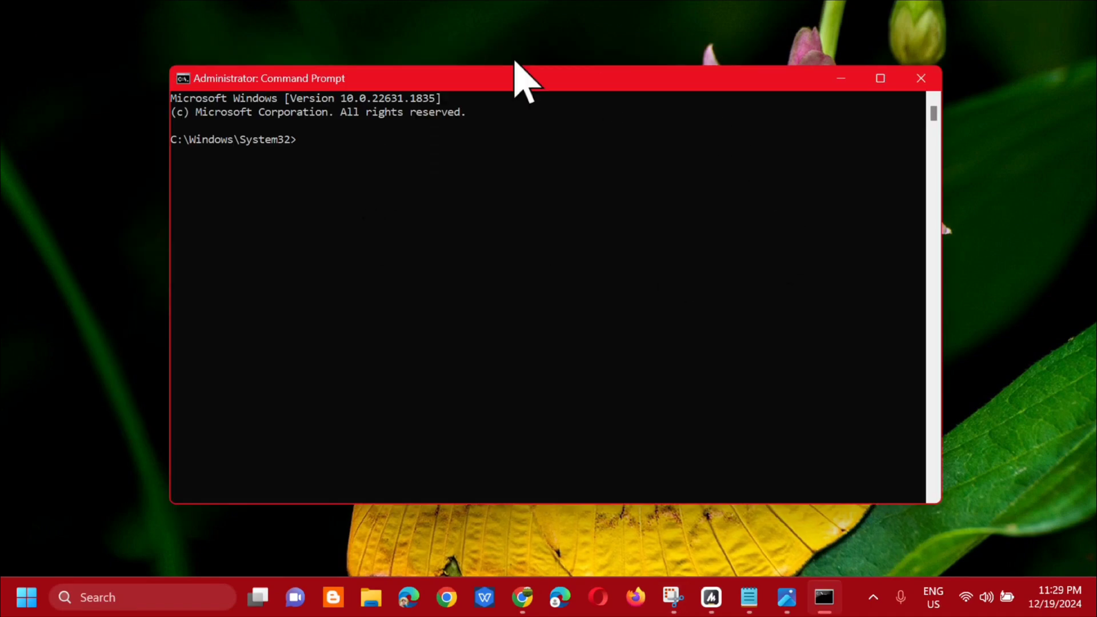
{"action": "mouse_move", "coordinate": [748, 598]}
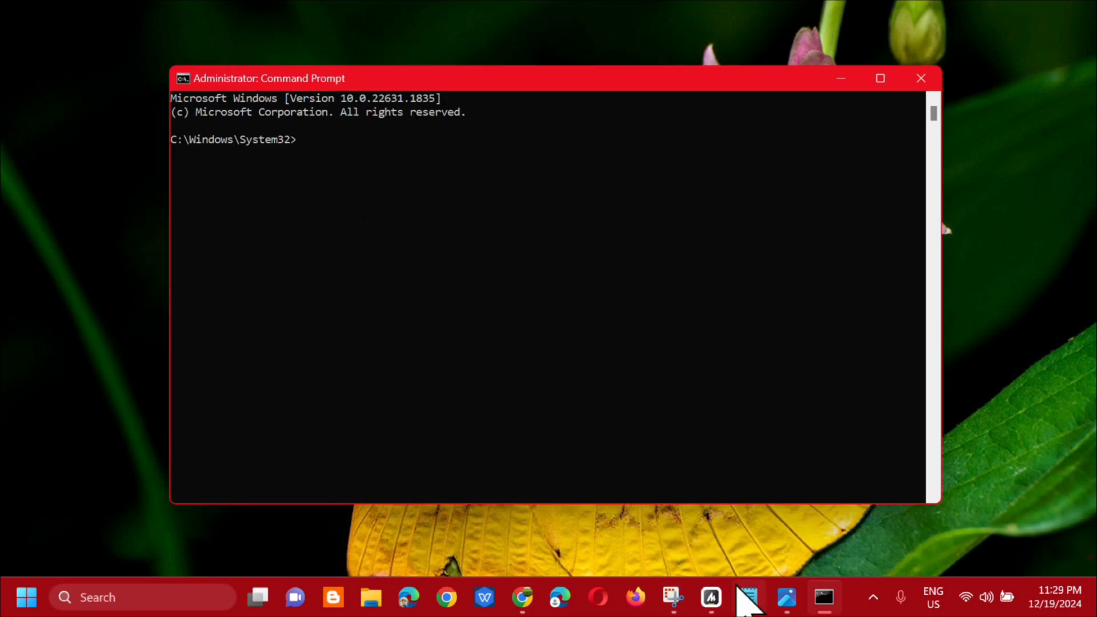
Bring up Notepad and select the Dism /Online /Cleanup-Image /RestoreHealth line.
{"action": "left_click", "coordinate": [748, 596]}
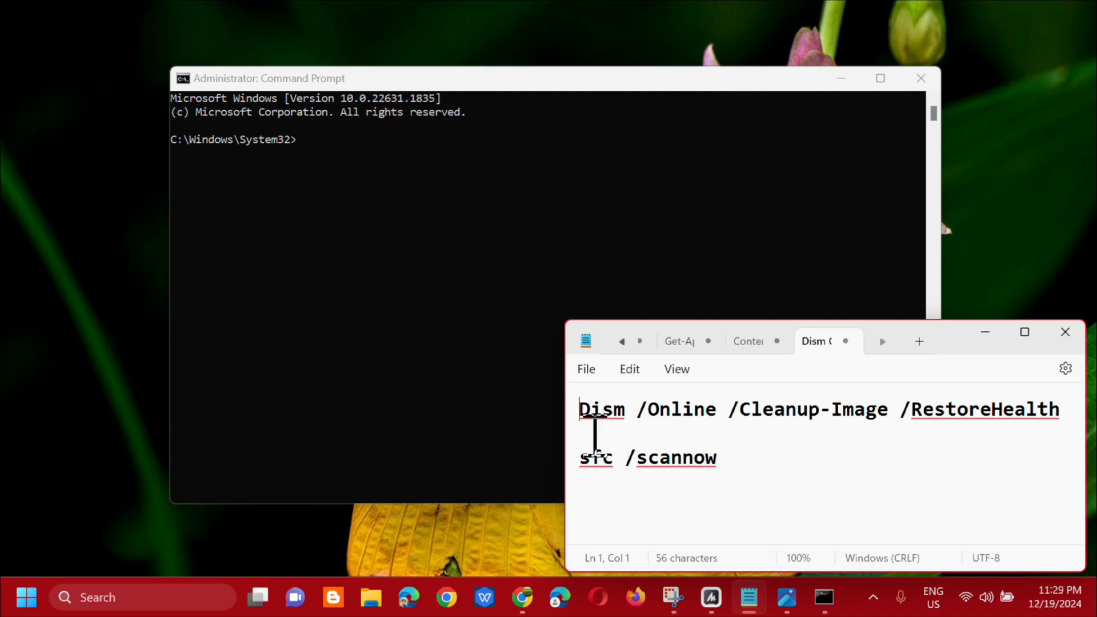
{"action": "left_click_drag", "start_coordinate": [580, 409], "coordinate": [601, 409]}
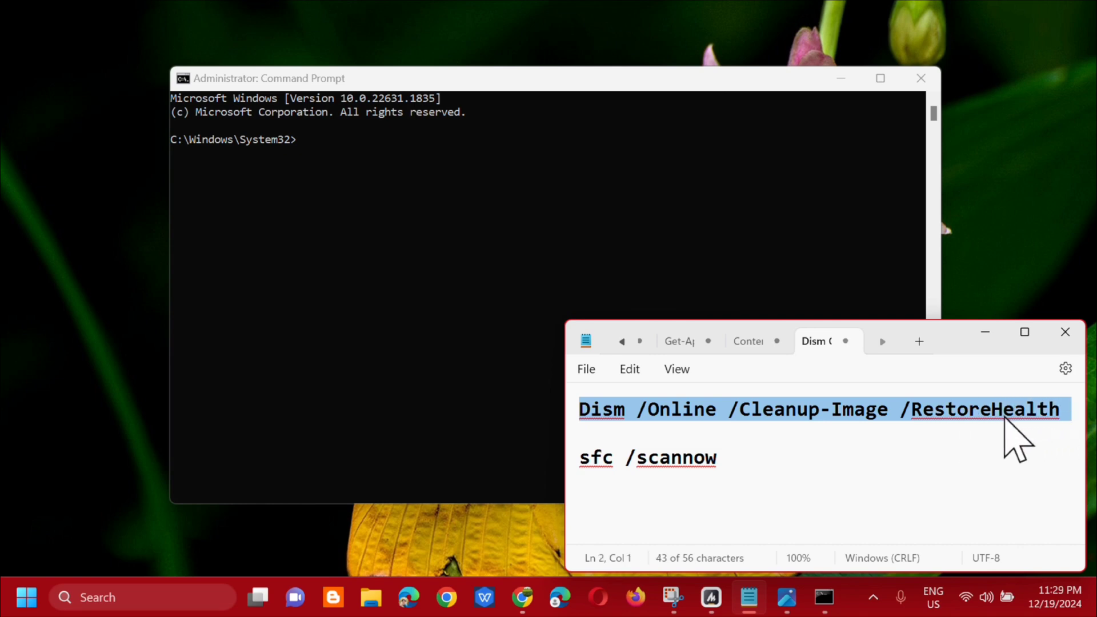
{"action": "mouse_move", "coordinate": [987, 351]}
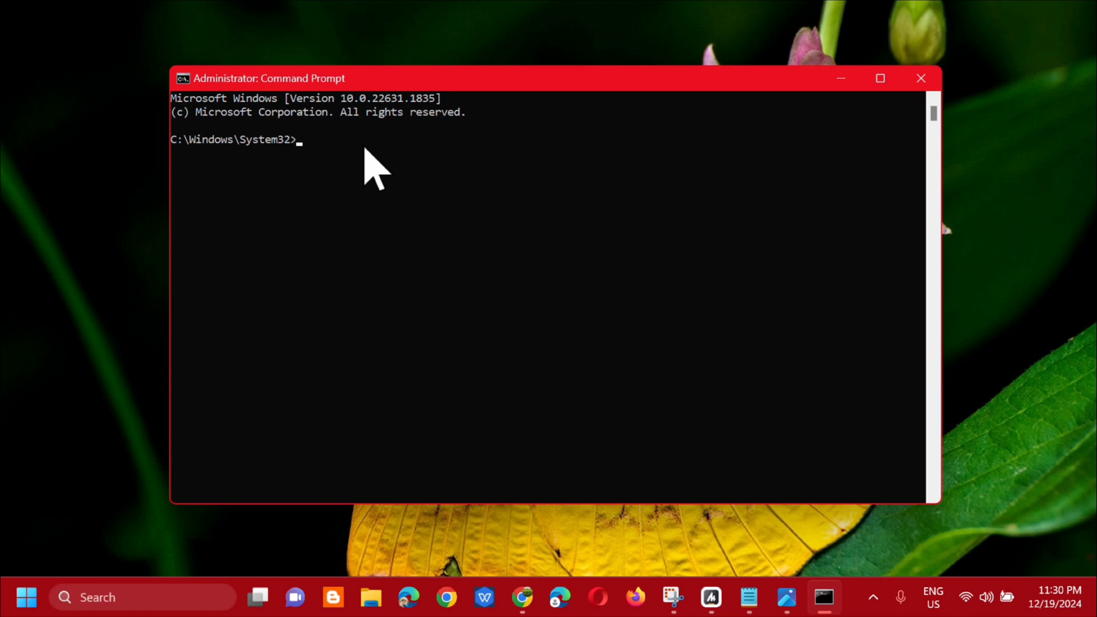
{"action": "mouse_move", "coordinate": [487, 94]}
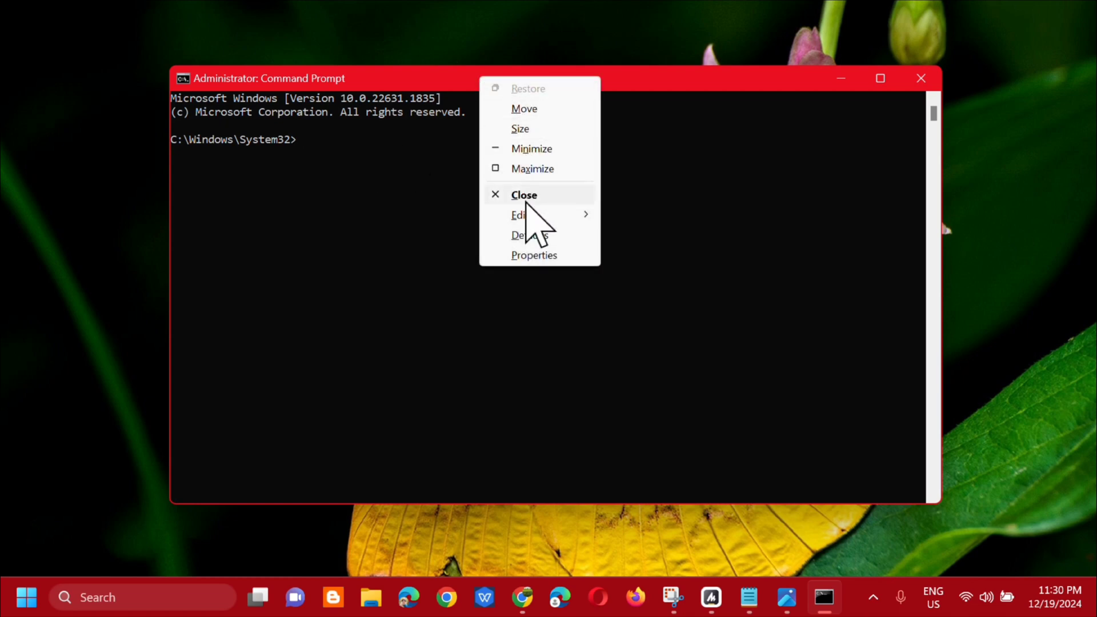
{"action": "mouse_move", "coordinate": [519, 214]}
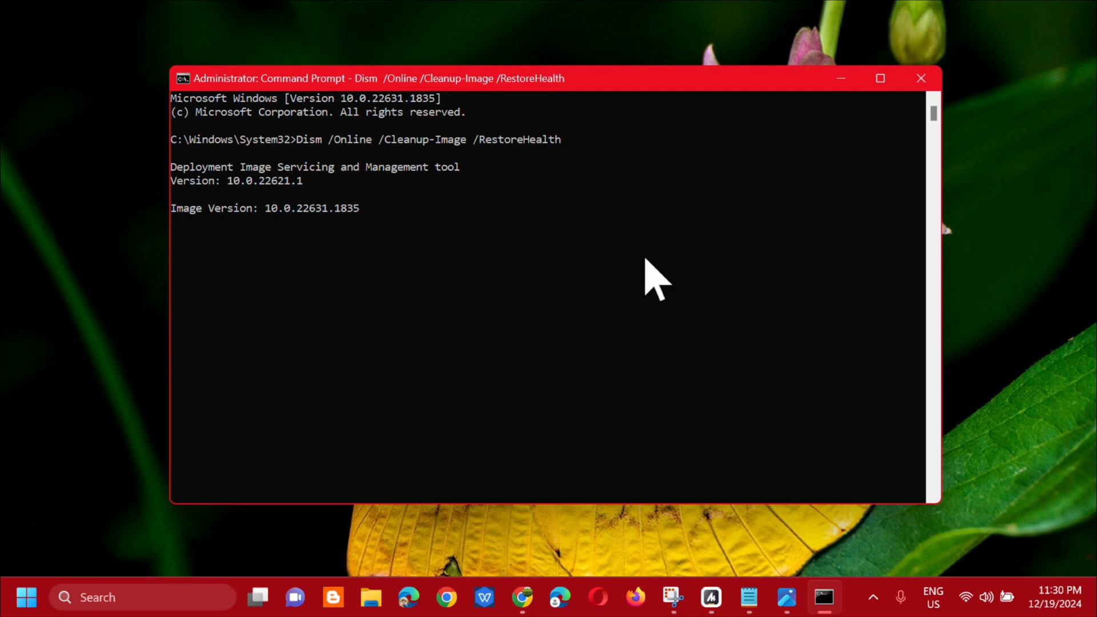
{"action": "mouse_move", "coordinate": [474, 293]}
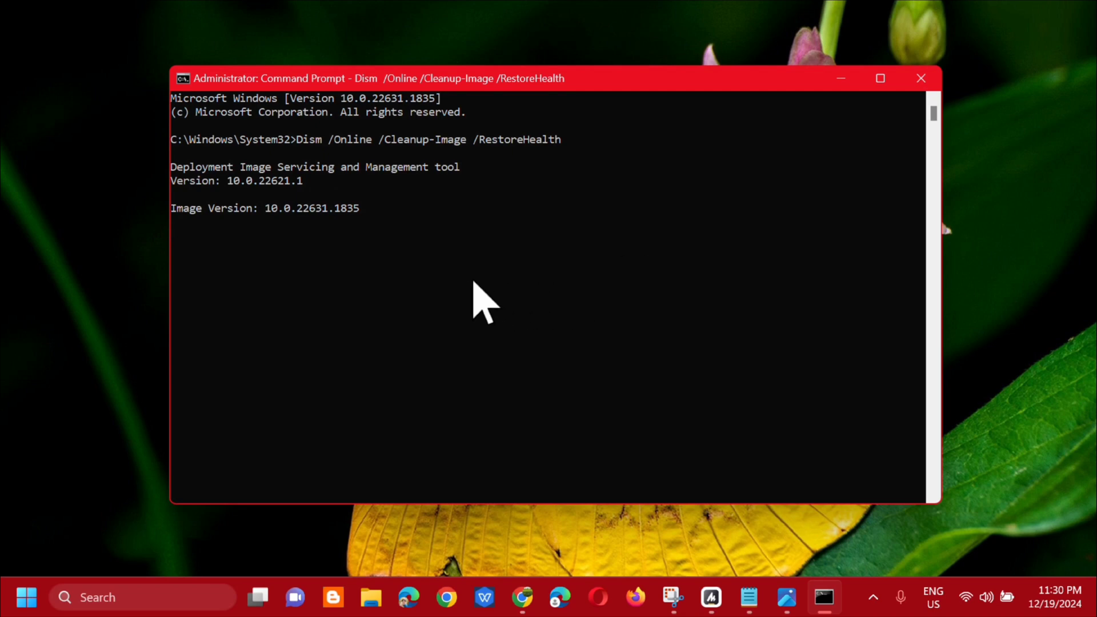
{"action": "mouse_move", "coordinate": [443, 243]}
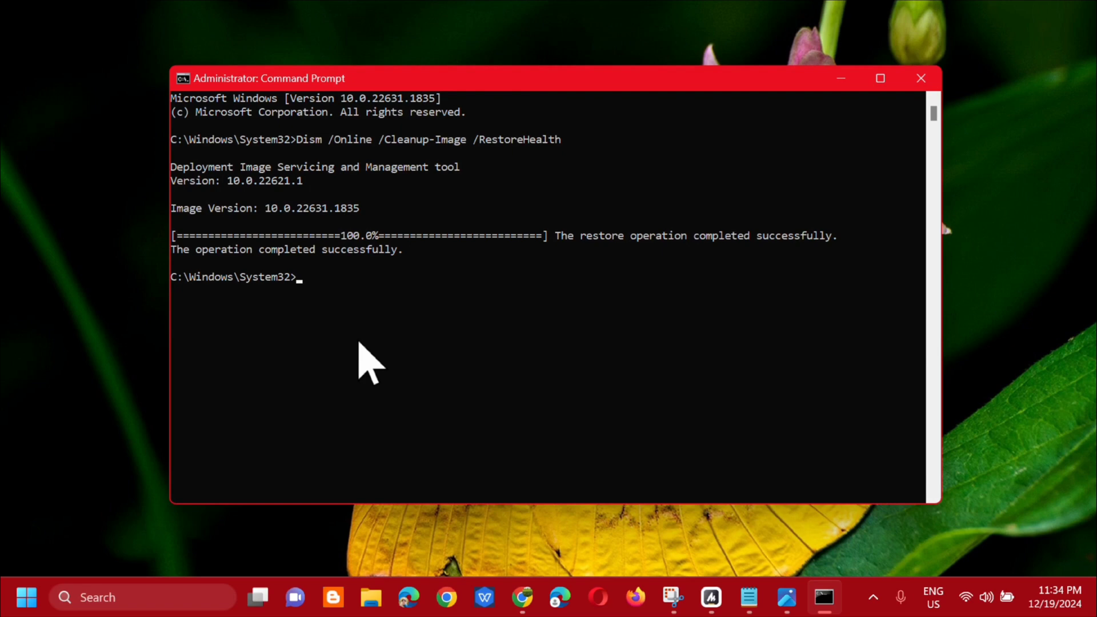
Run sfc /scannow in the administrator Command Prompt.
{"action": "type", "text": "sfc"}
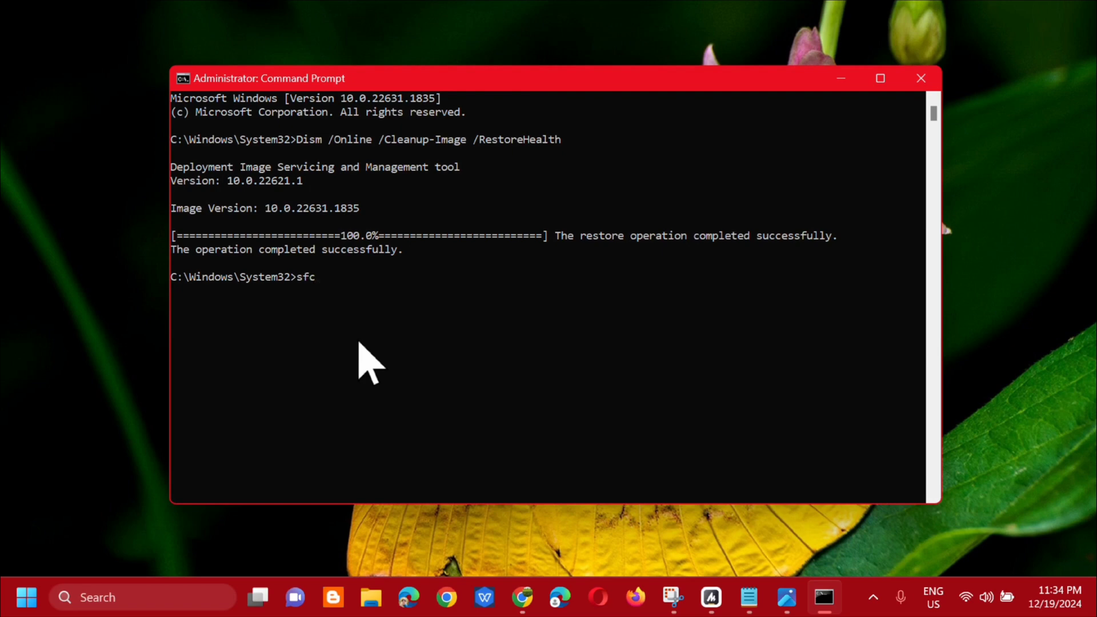
{"action": "type", "text": "/scann"}
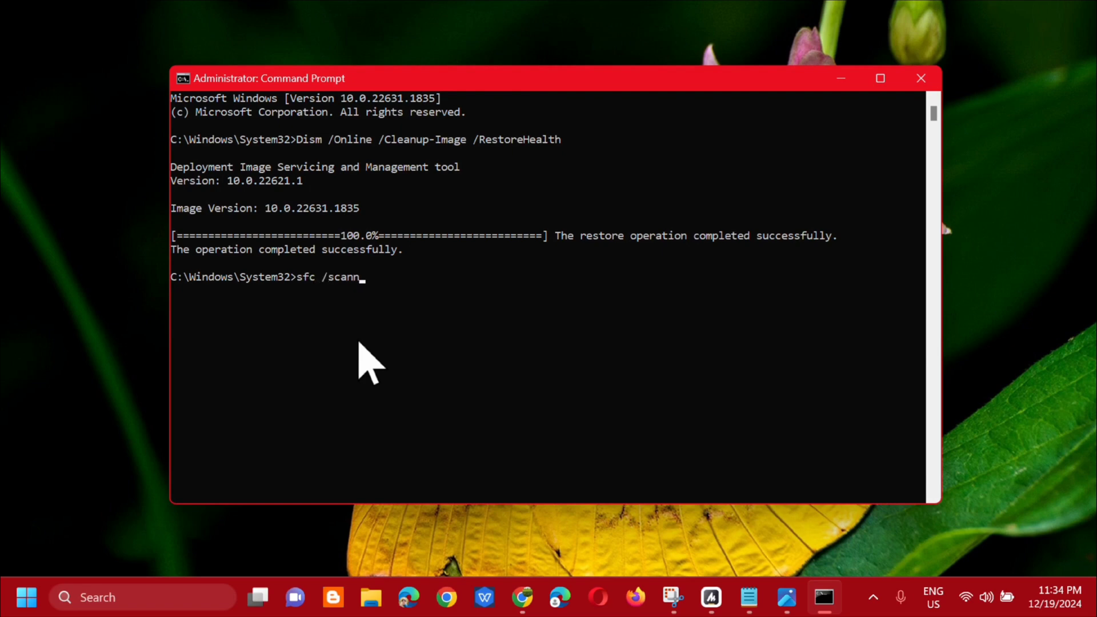
{"action": "type", "text": "ow"}
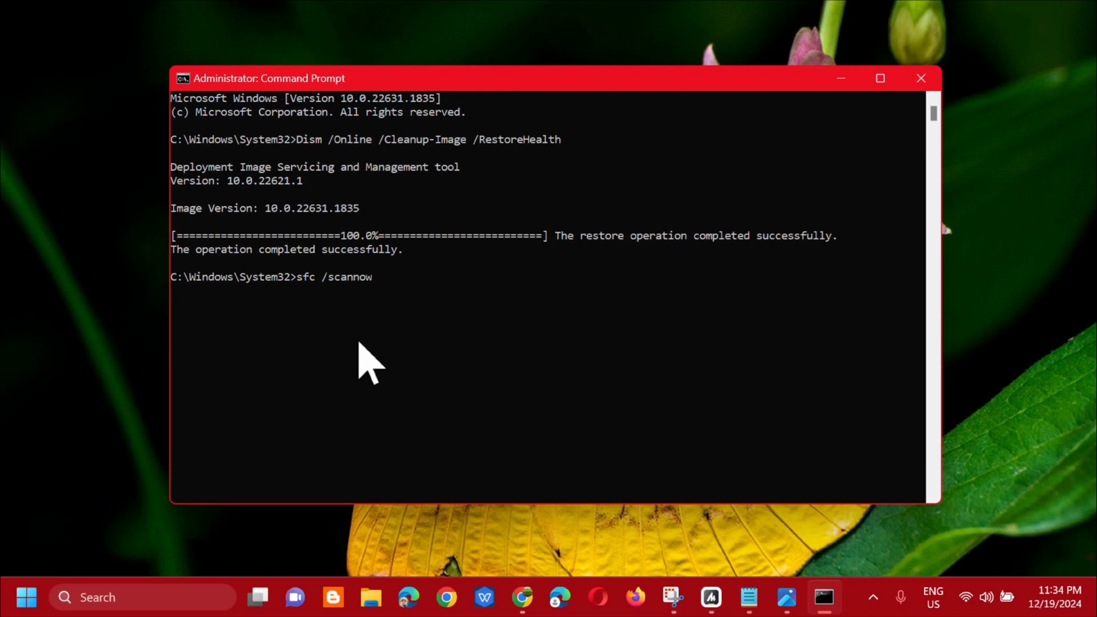
{"action": "key", "text": "Enter"}
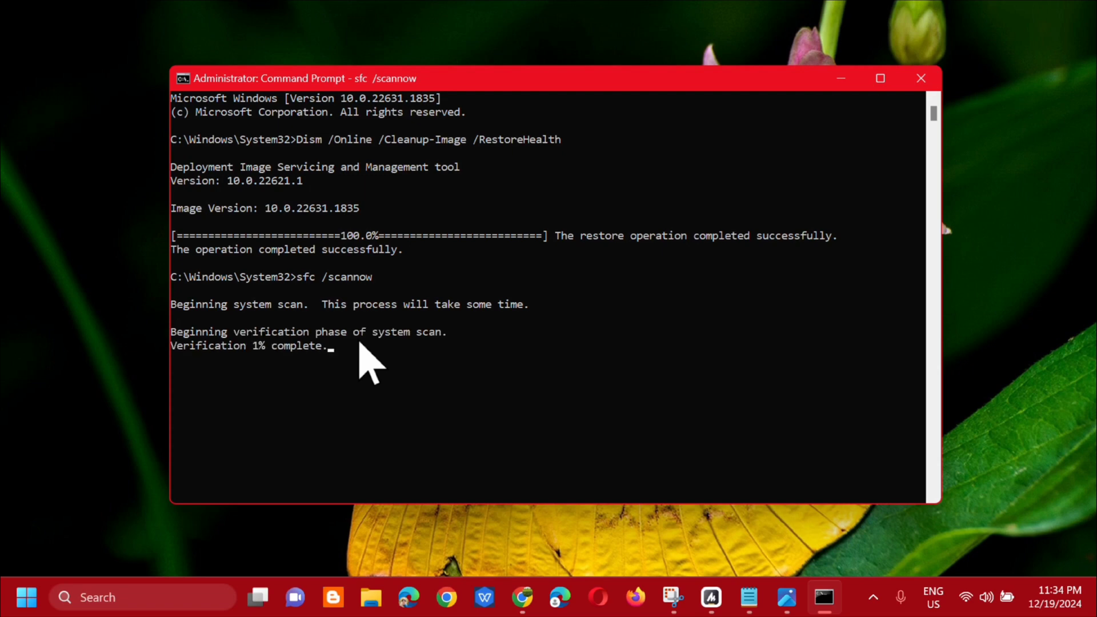
{"action": "mouse_move", "coordinate": [400, 394]}
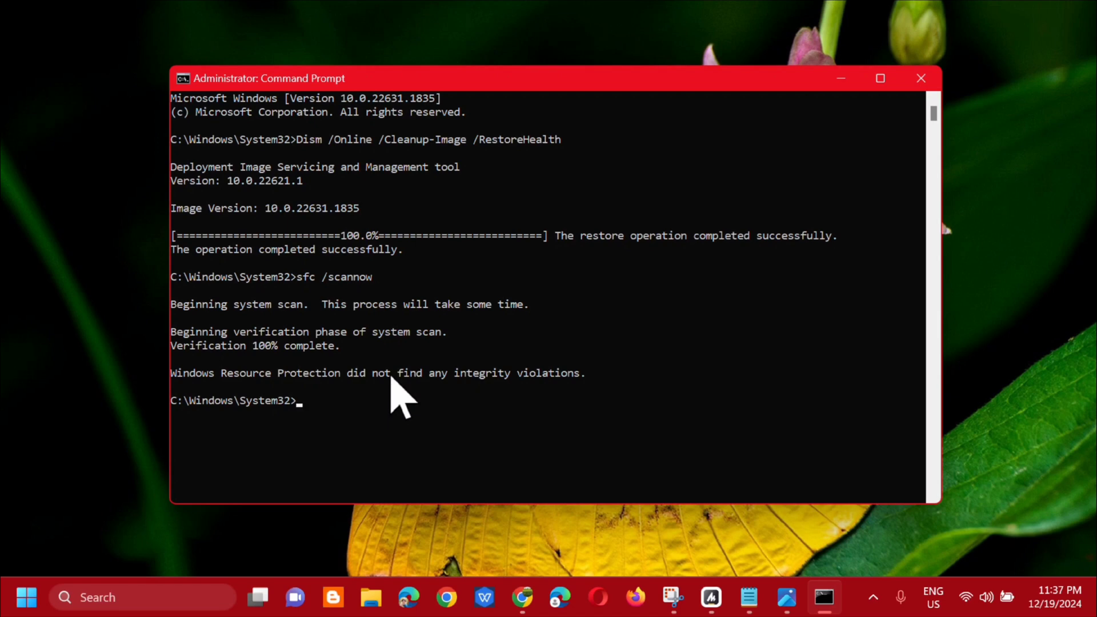
{"action": "mouse_move", "coordinate": [563, 396]}
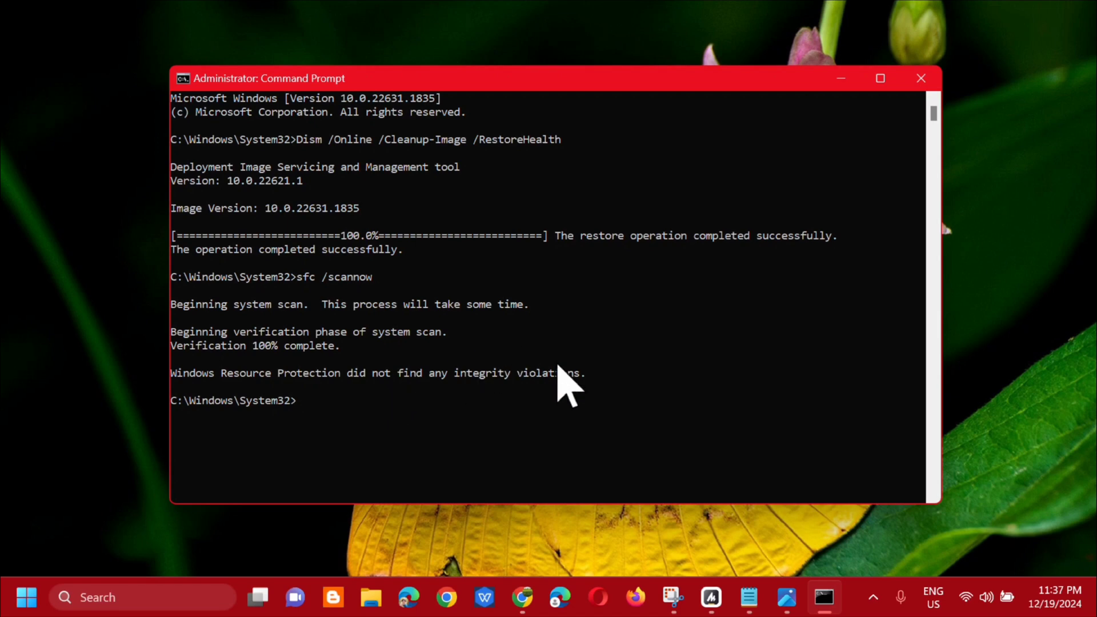
Close the administrator Command Prompt window, then use the Start menu.
{"action": "left_click", "coordinate": [922, 78]}
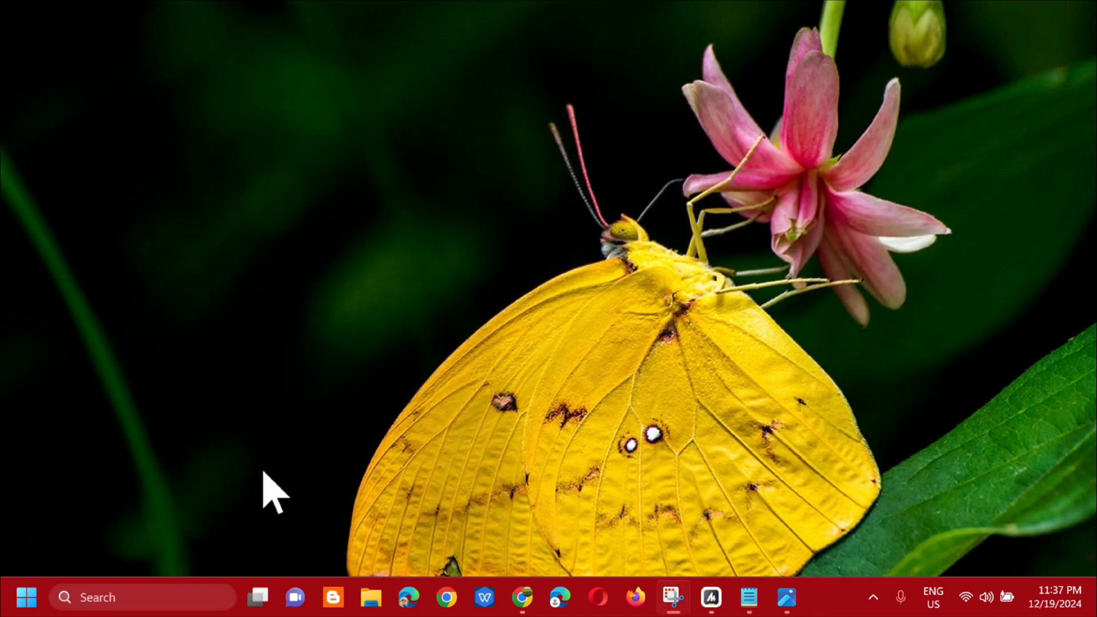
{"action": "left_click", "coordinate": [23, 597]}
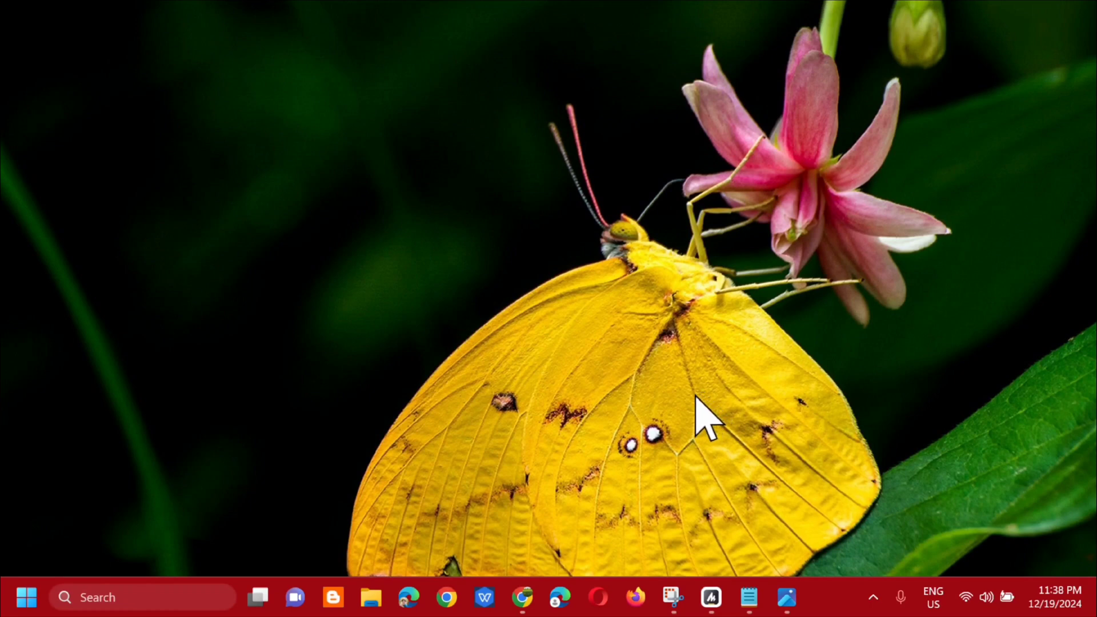
{"action": "left_click", "coordinate": [544, 490]}
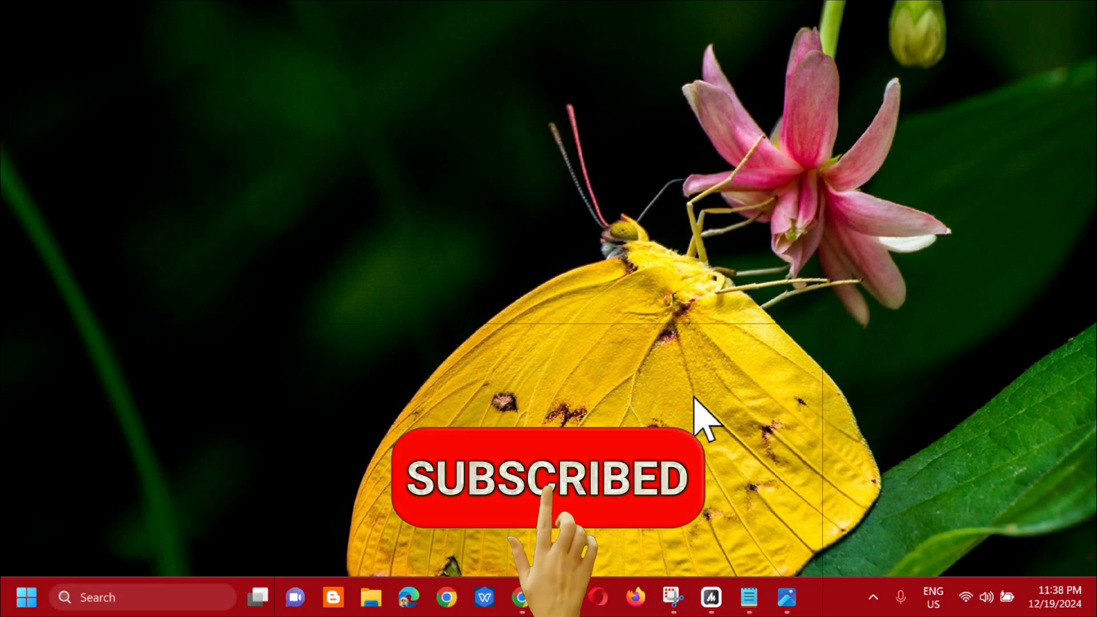